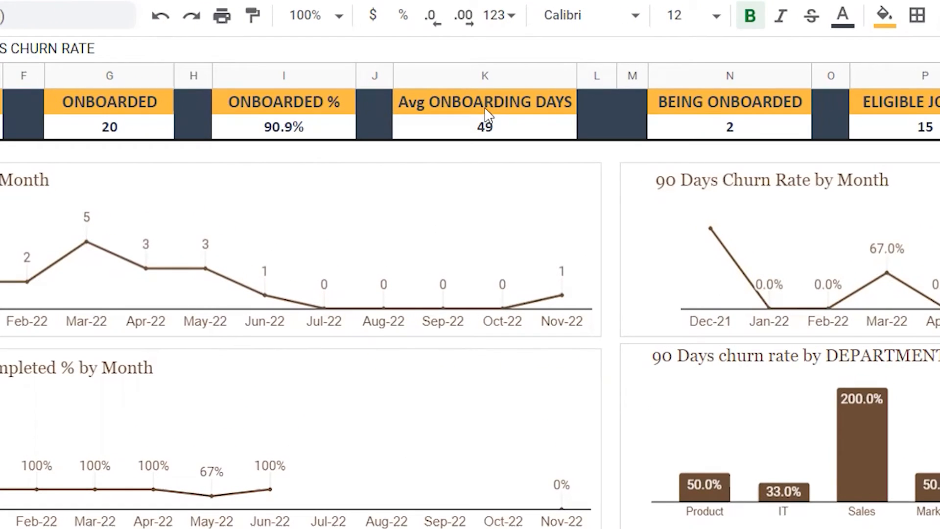
# Step: Point out the dashboard's onboarded %, average onboarding days and 90-day churn rate figures
pyautogui.click(283, 127)
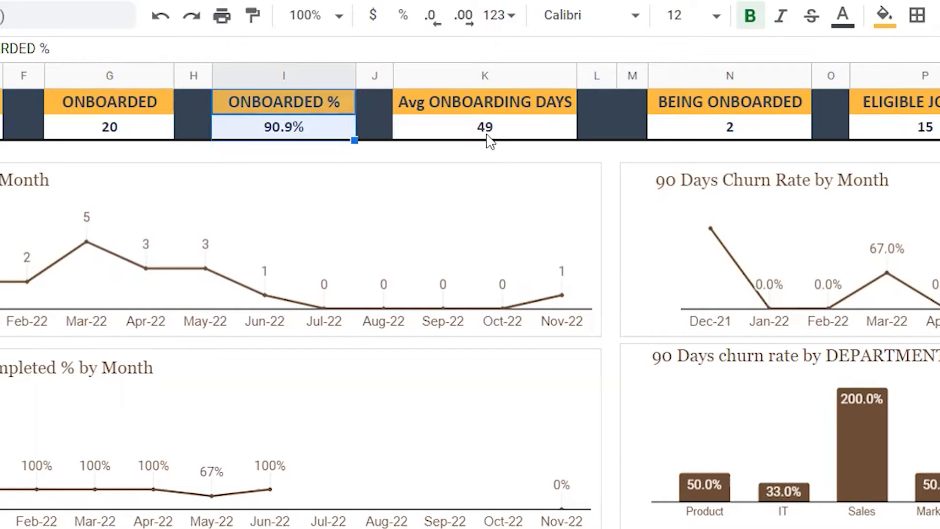
pyautogui.click(484, 126)
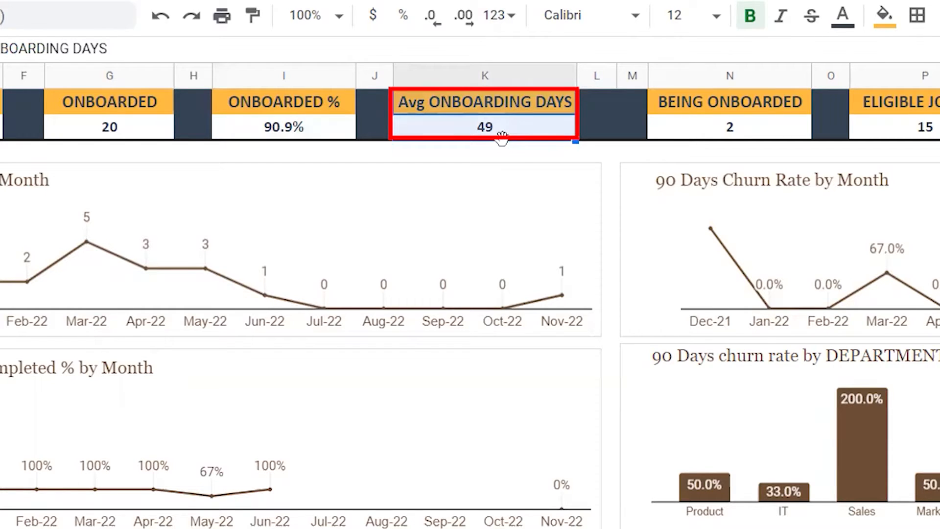
pyautogui.hscroll(3)
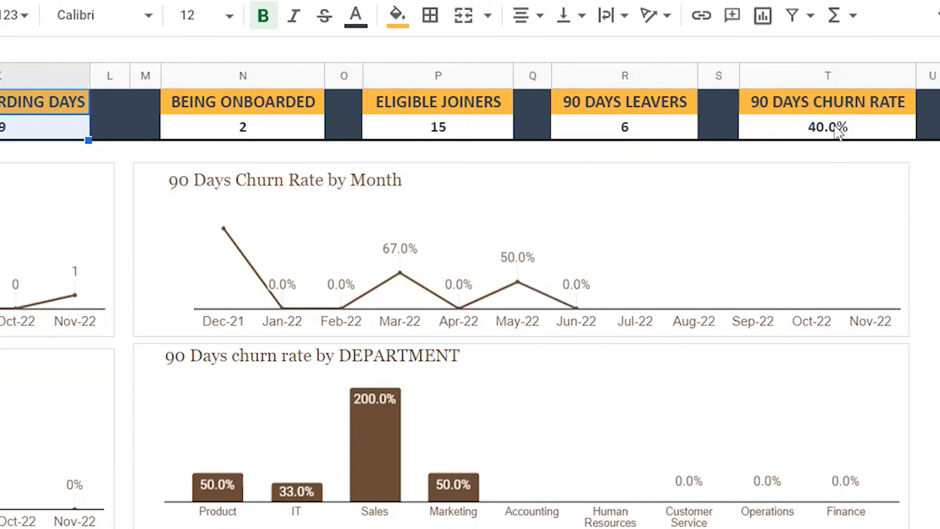
pyautogui.click(825, 126)
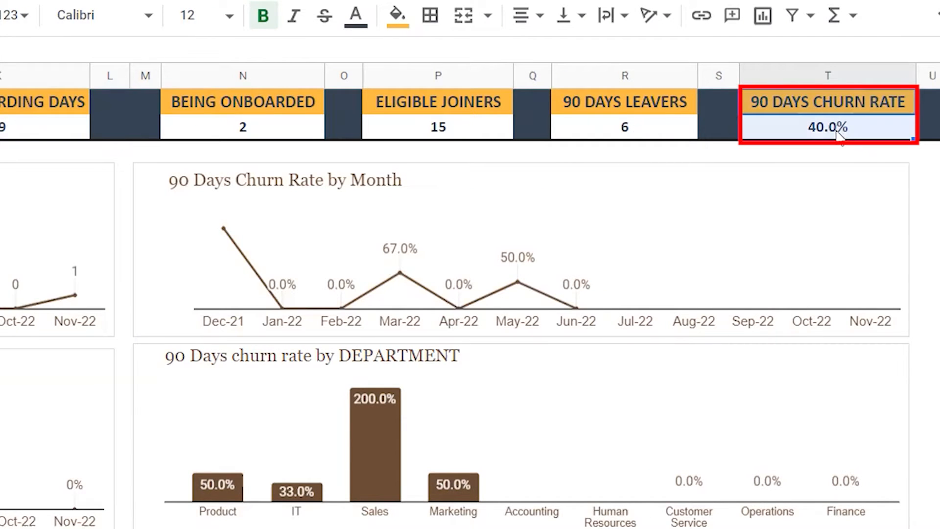
# Step: On Settings, select the onboarding activity list and scroll right through job titles and exit reasons
pyautogui.click(176, 514)
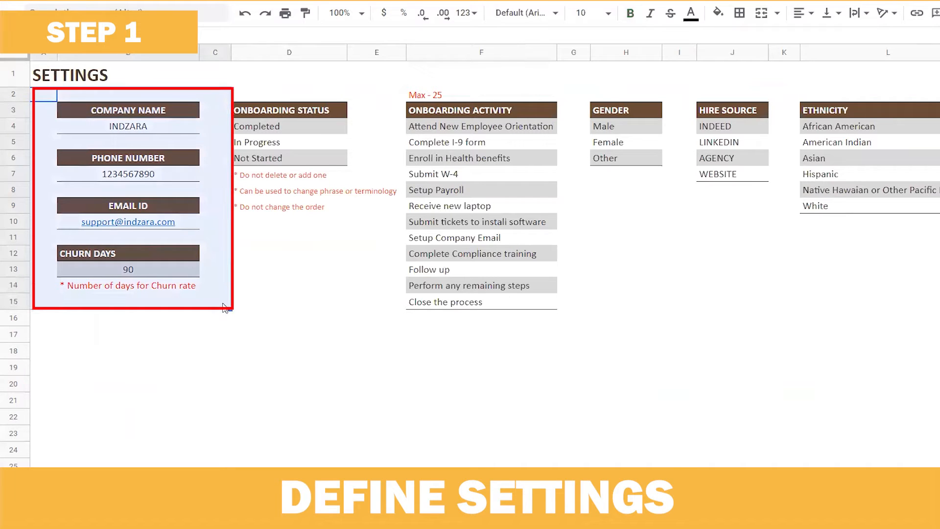
pyautogui.click(128, 334)
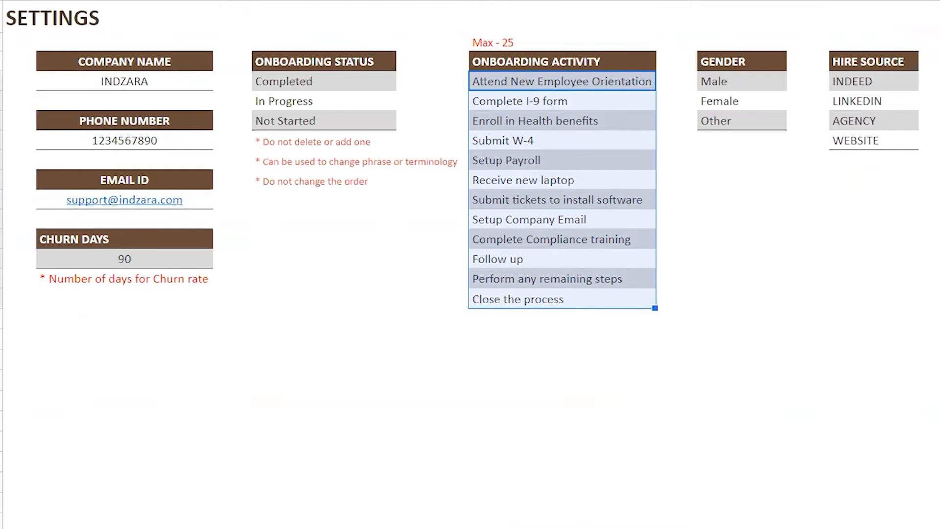
pyautogui.hscroll(3)
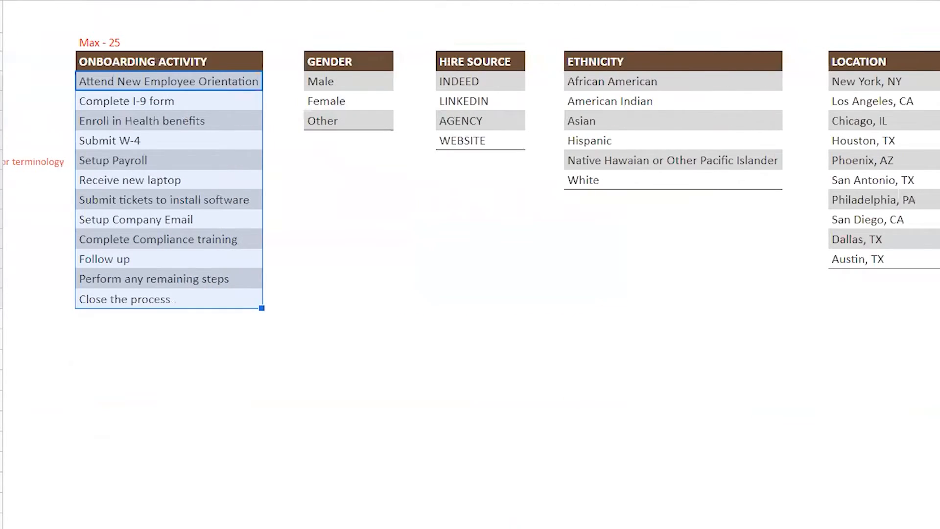
pyautogui.hscroll(3)
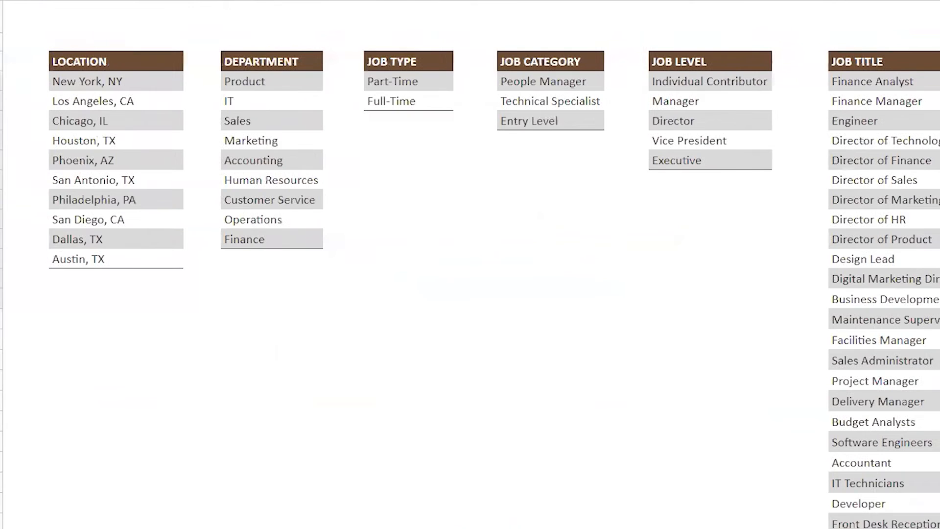
pyautogui.hscroll(3)
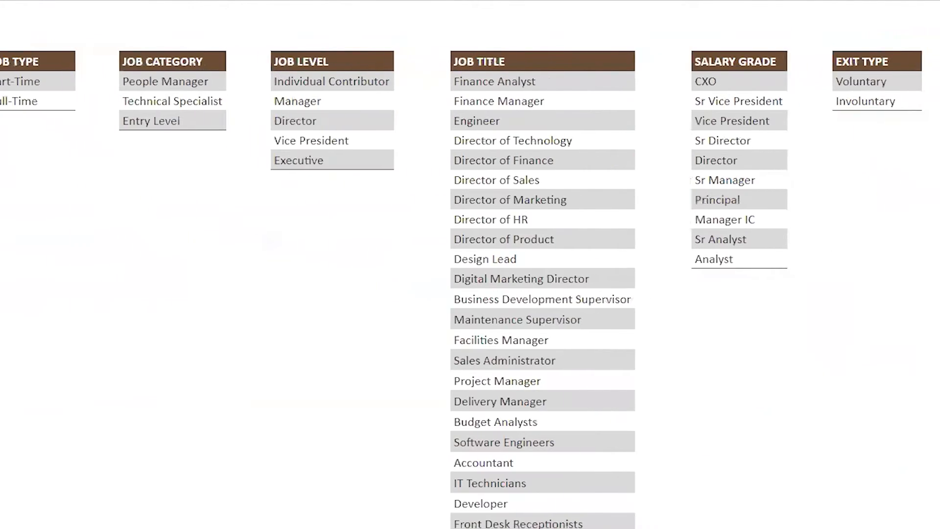
pyautogui.hscroll(3)
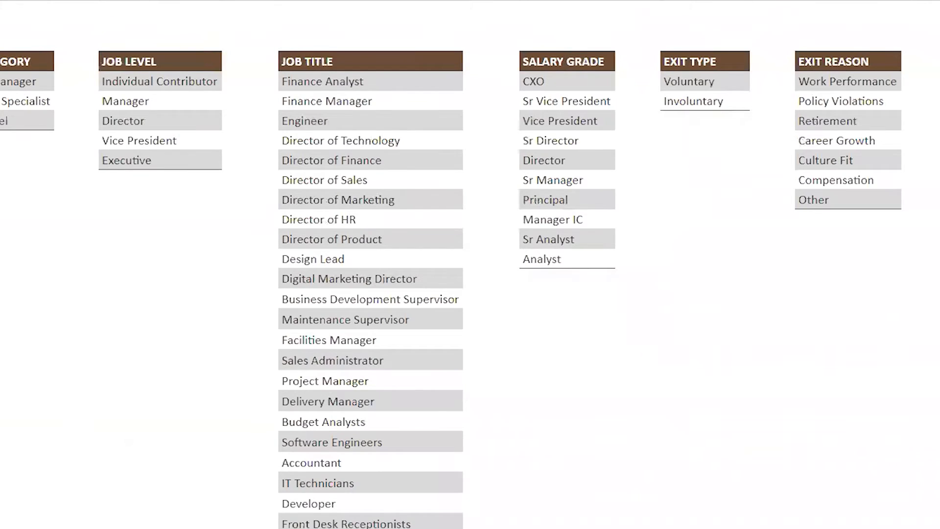
pyautogui.moveTo(638, 29)
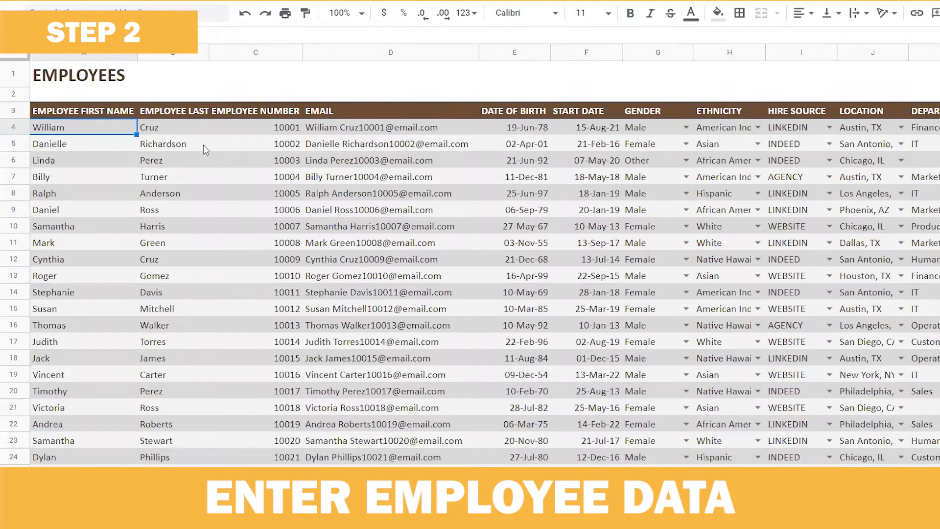
# Step: Select the first employee's first name, William, and the adjacent cell in the employee table
pyautogui.click(82, 128)
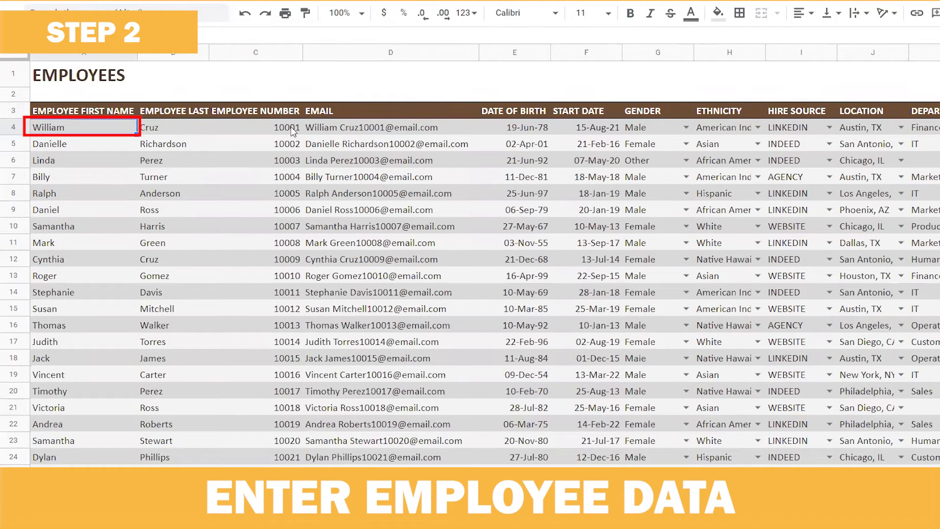
pyautogui.click(256, 127)
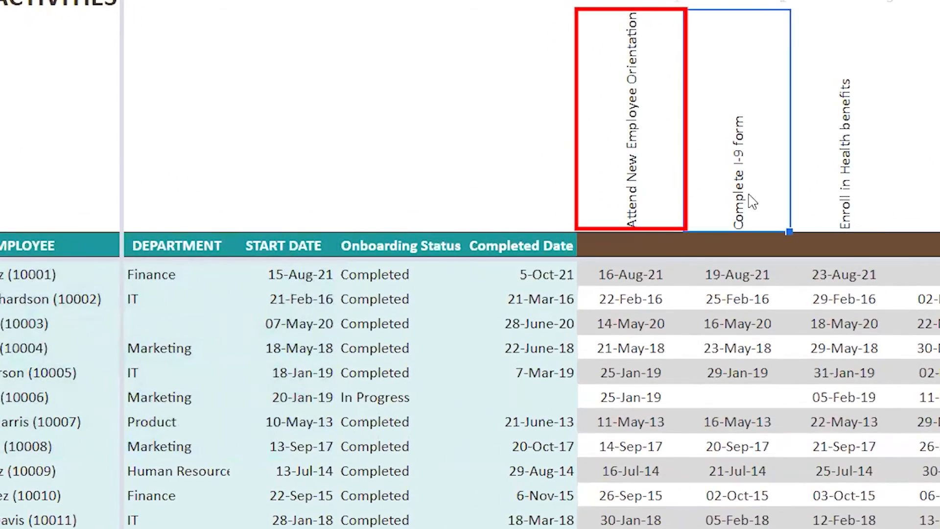
pyautogui.hscroll(3)
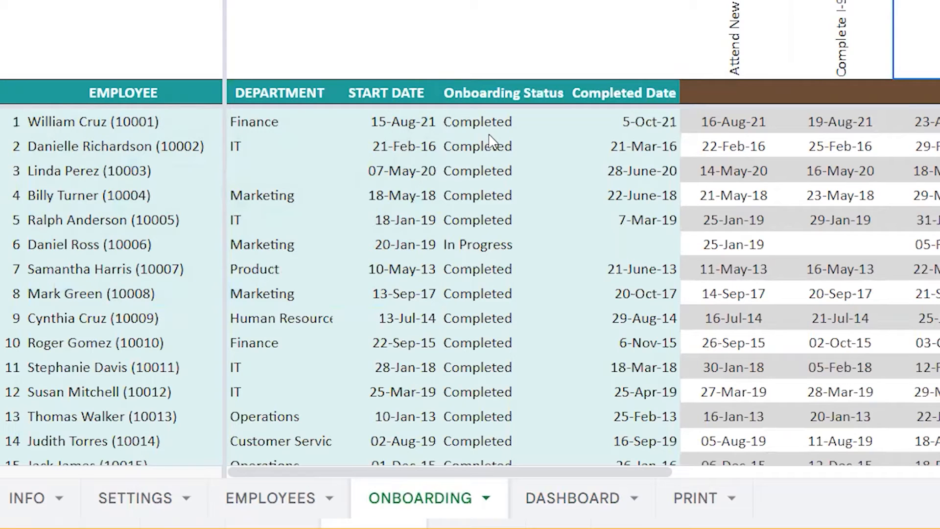
pyautogui.click(500, 122)
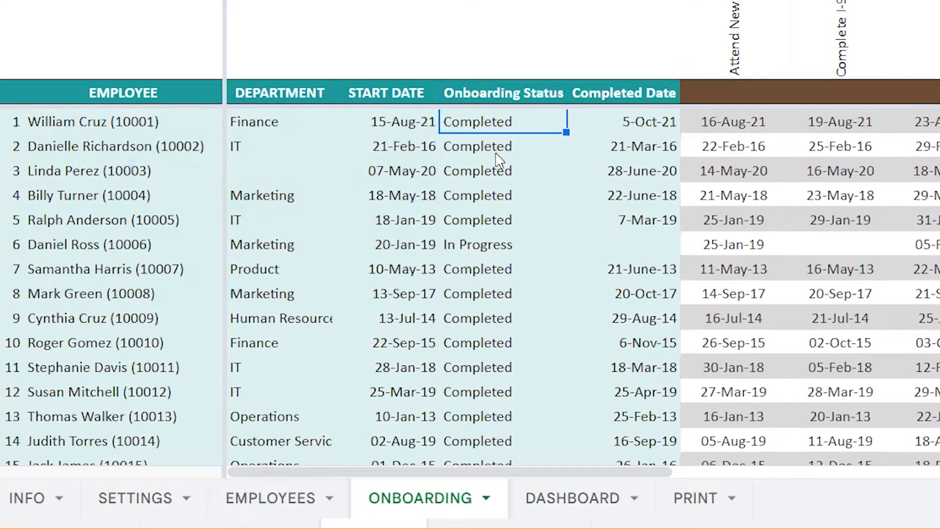
pyautogui.click(502, 244)
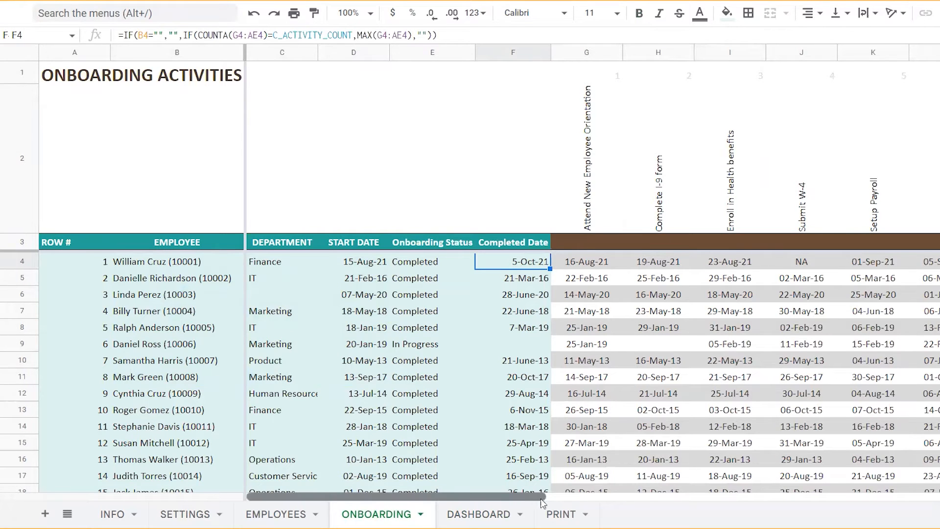
pyautogui.hscroll(3)
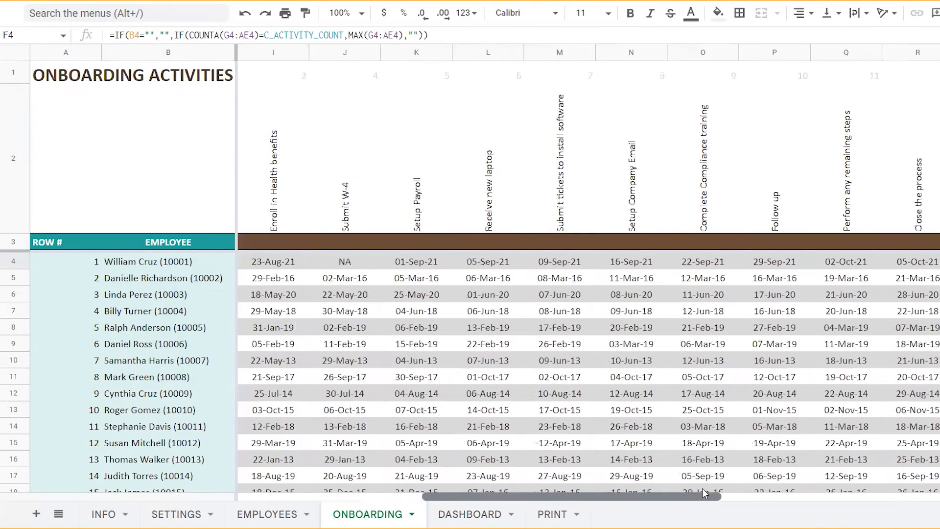
pyautogui.hscroll(-3)
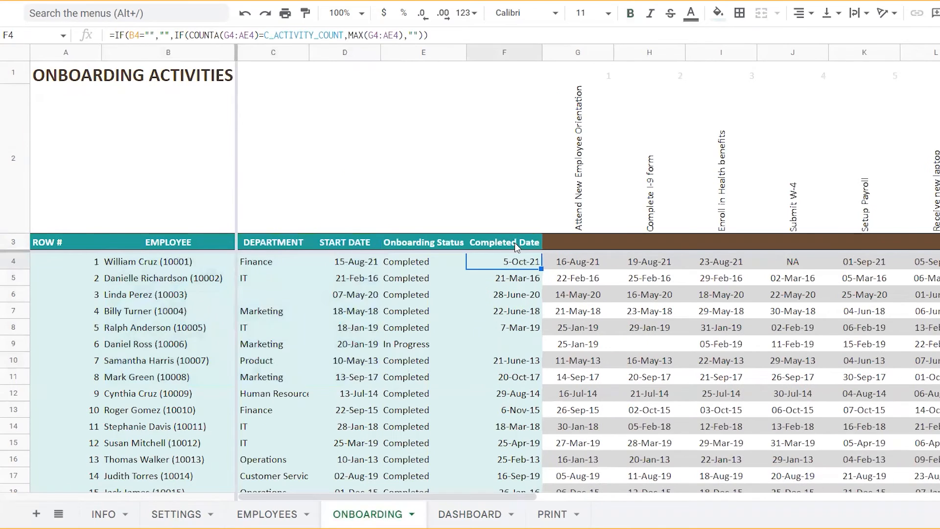
pyautogui.click(470, 513)
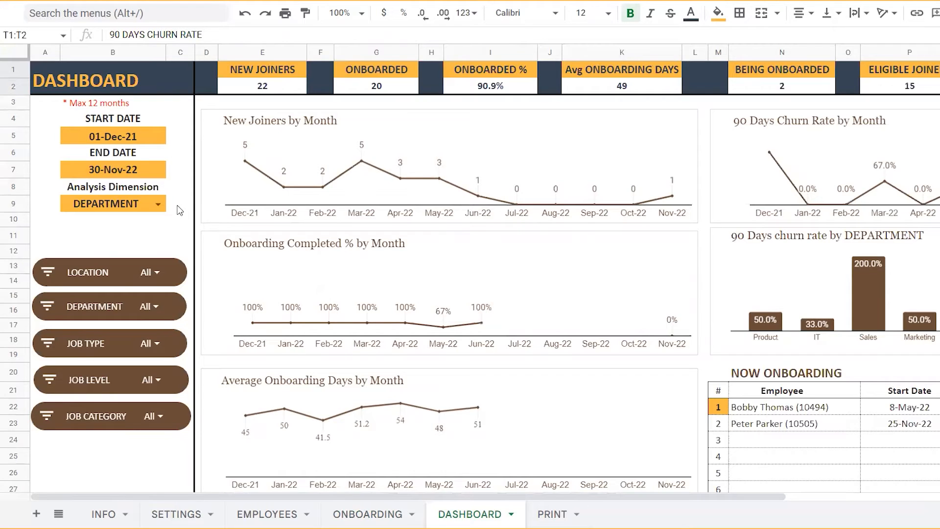
pyautogui.moveTo(355, 488)
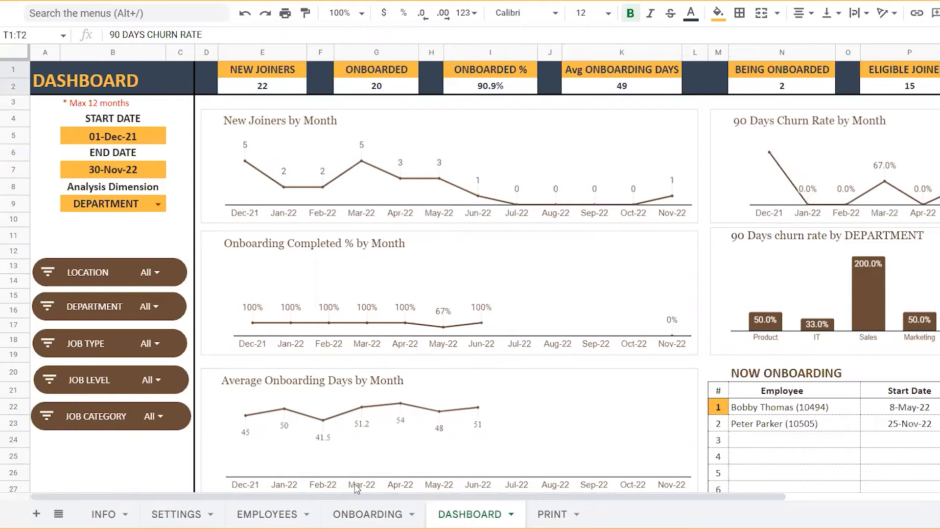
# Step: Point out the 90.9% onboarded, 49 average onboarding days and 40.0% churn figures
pyautogui.hscroll(3)
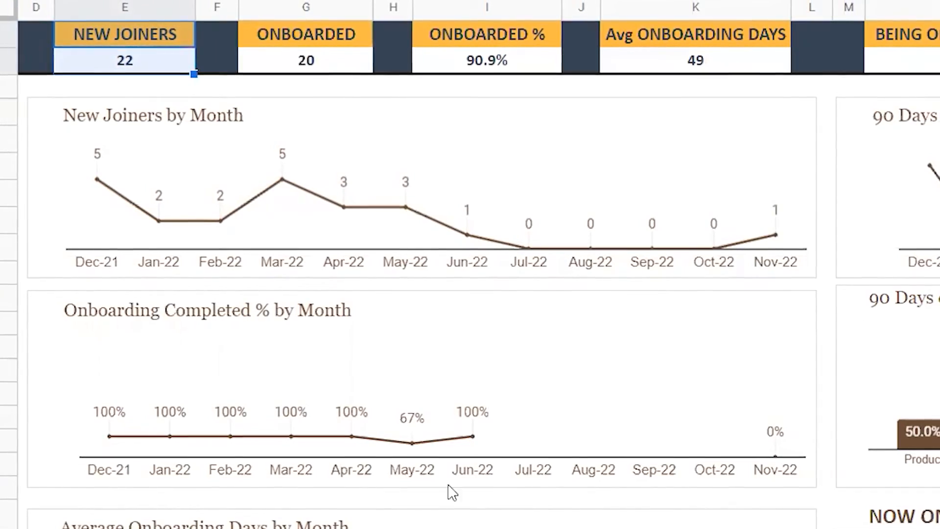
pyautogui.hscroll(-3)
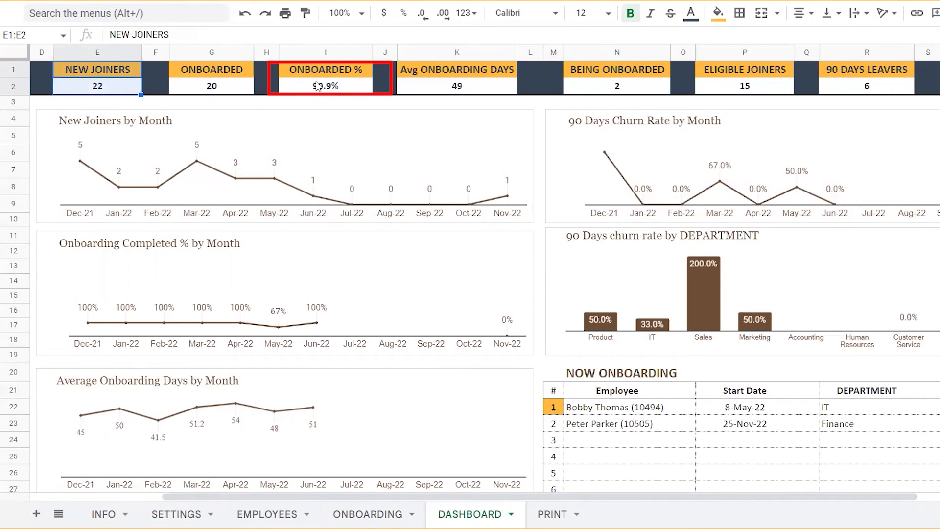
pyautogui.click(324, 85)
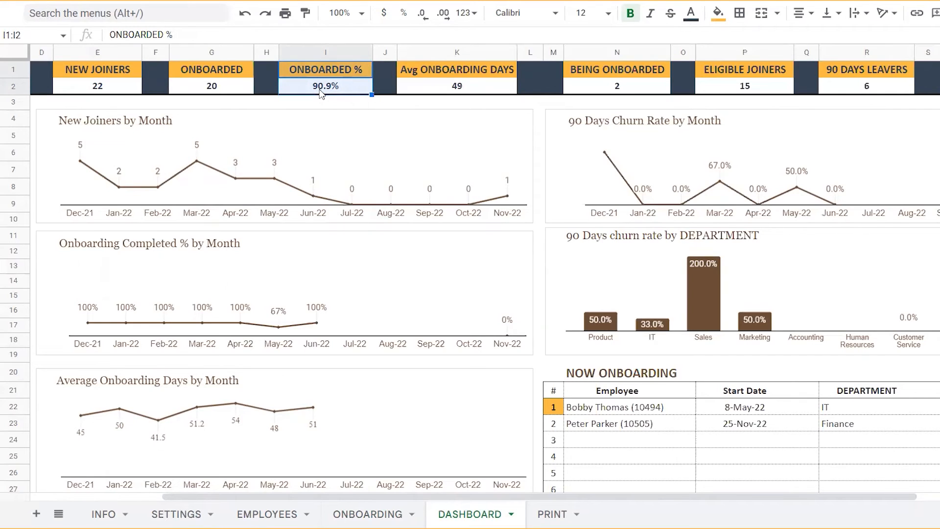
pyautogui.click(456, 77)
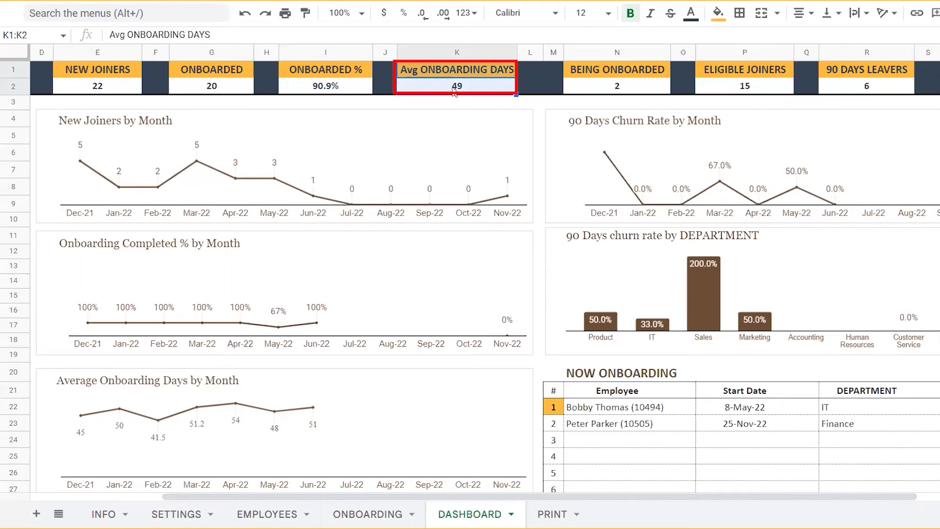
pyautogui.hscroll(3)
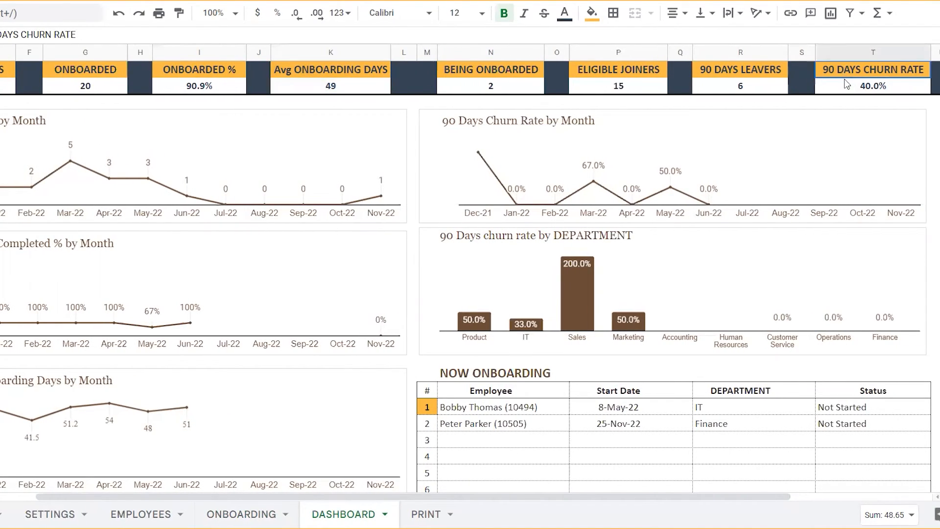
pyautogui.click(872, 85)
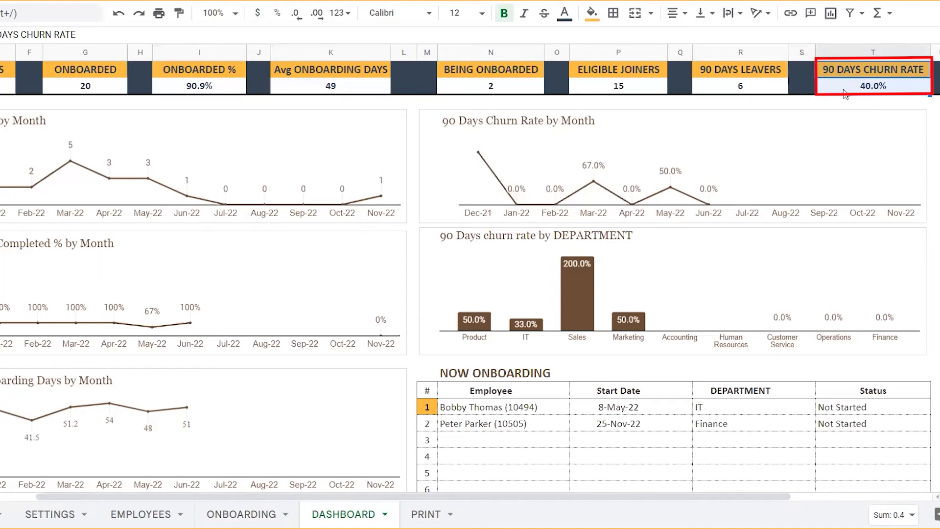
pyautogui.hscroll(-3)
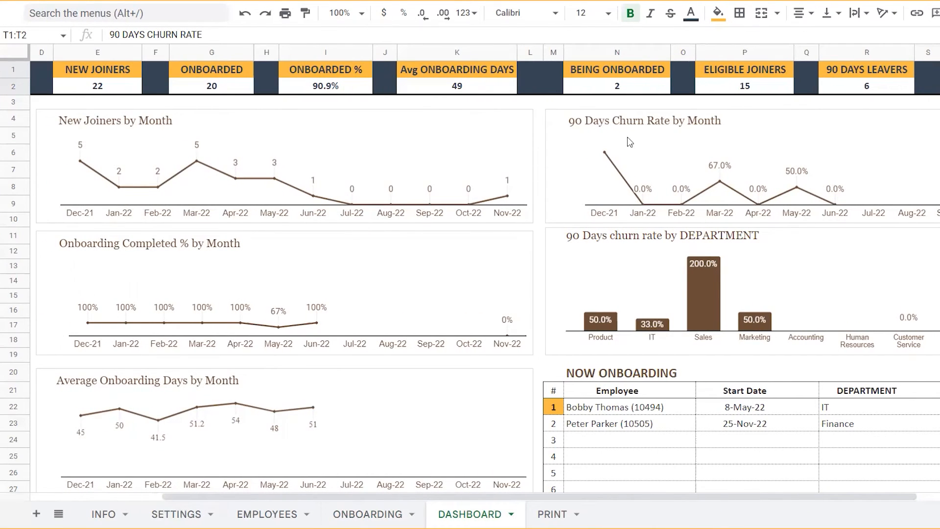
pyautogui.moveTo(84, 140)
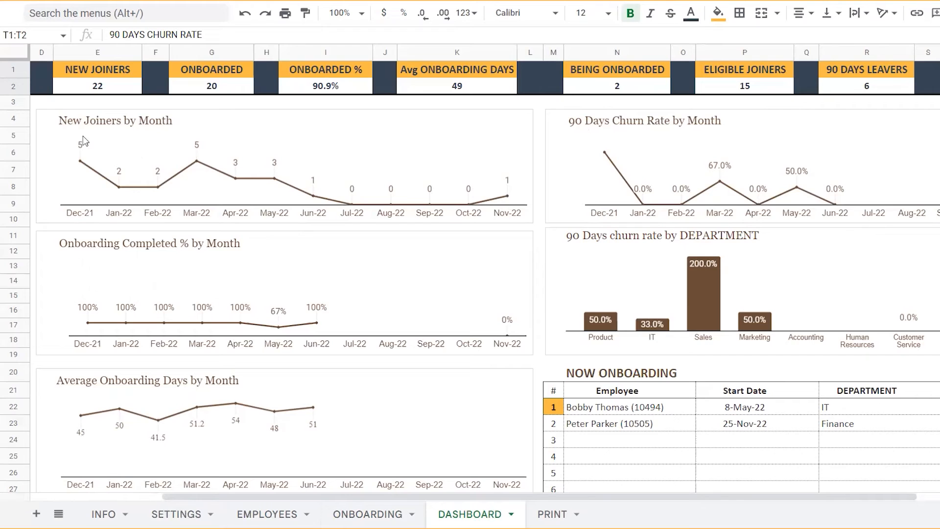
pyautogui.moveTo(156, 262)
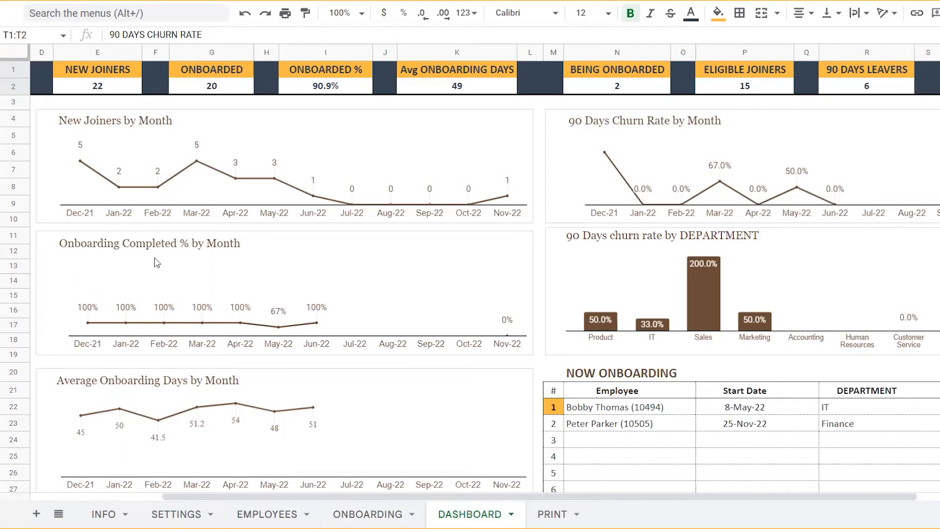
pyautogui.moveTo(201, 384)
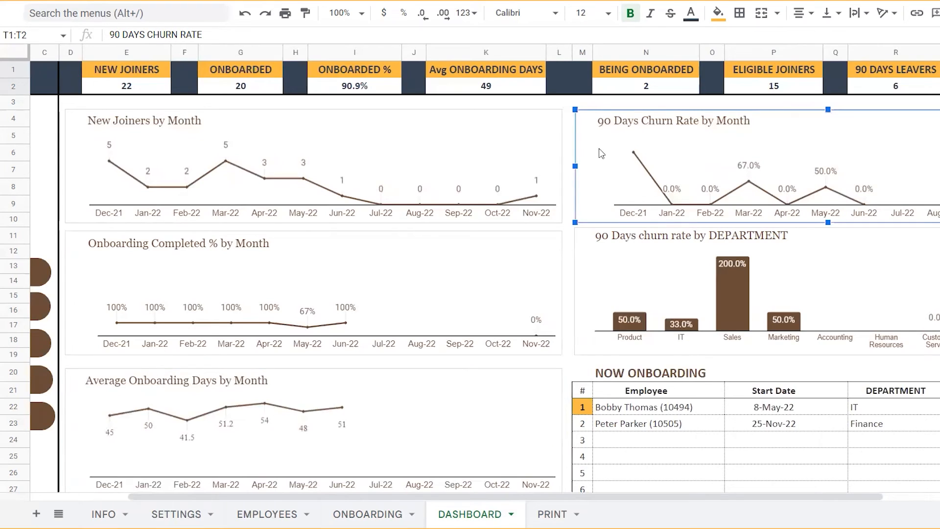
pyautogui.moveTo(433, 160)
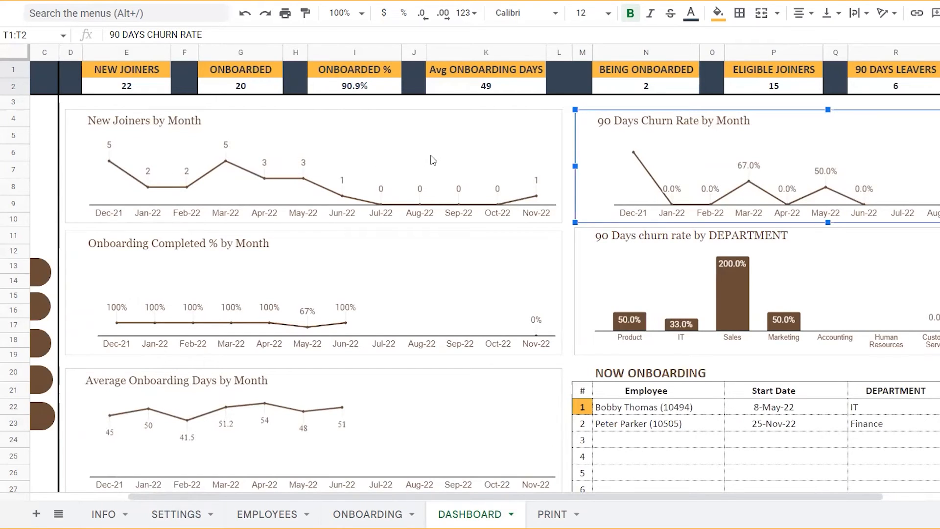
pyautogui.moveTo(512, 218)
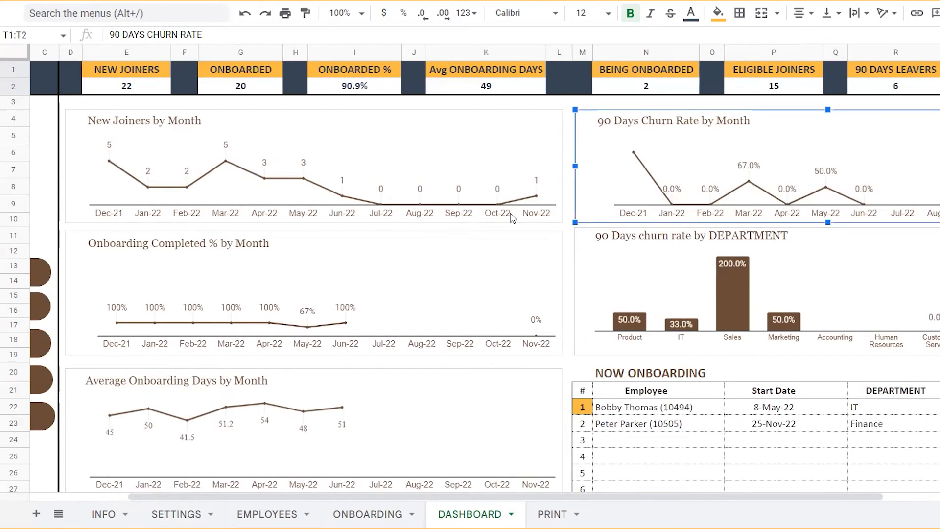
pyautogui.scroll(-3)
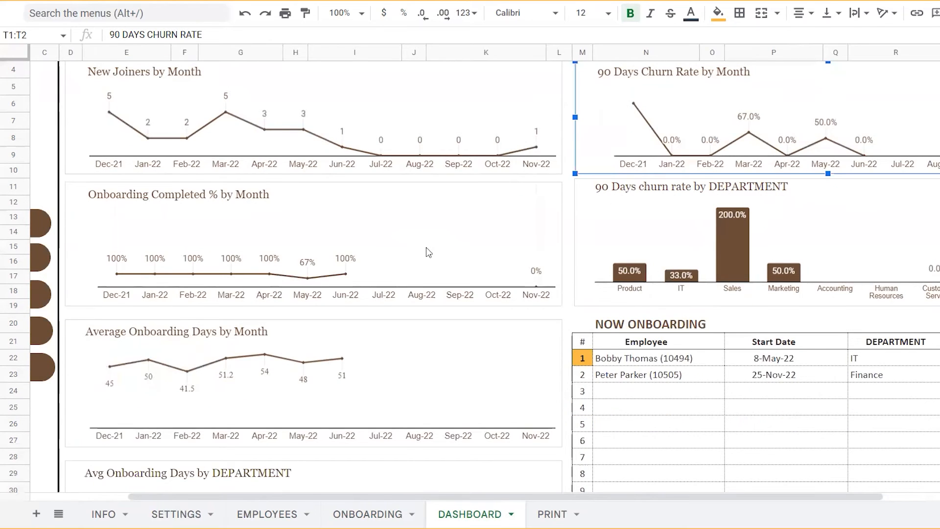
pyautogui.scroll(-3)
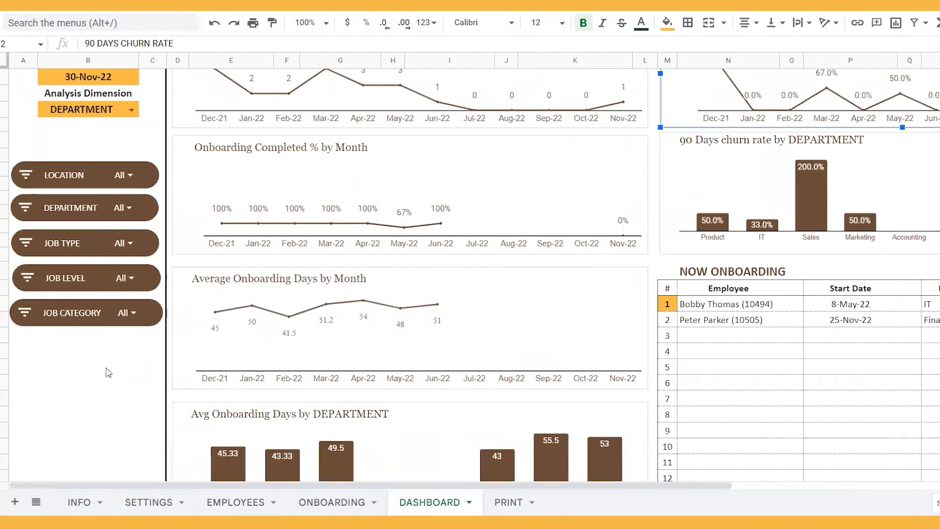
pyautogui.scroll(3)
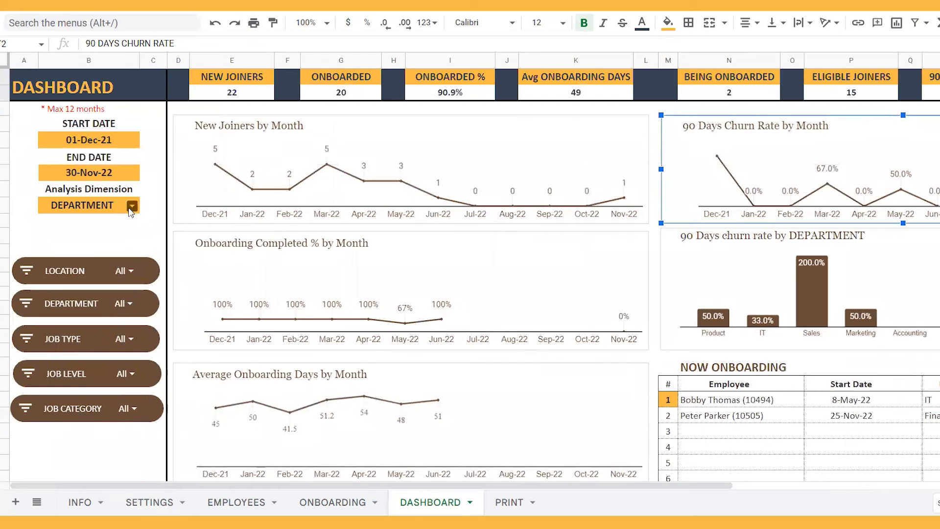
pyautogui.click(131, 205)
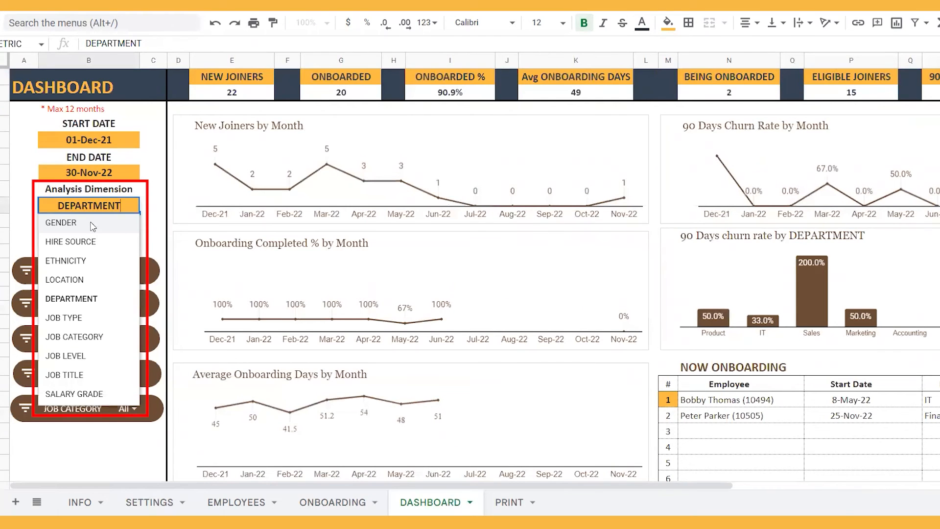
pyautogui.click(60, 222)
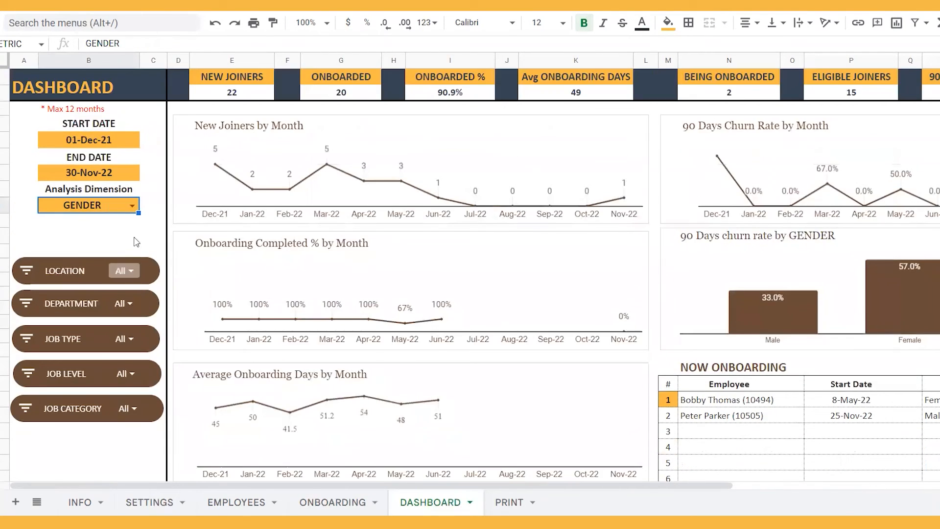
pyautogui.click(88, 205)
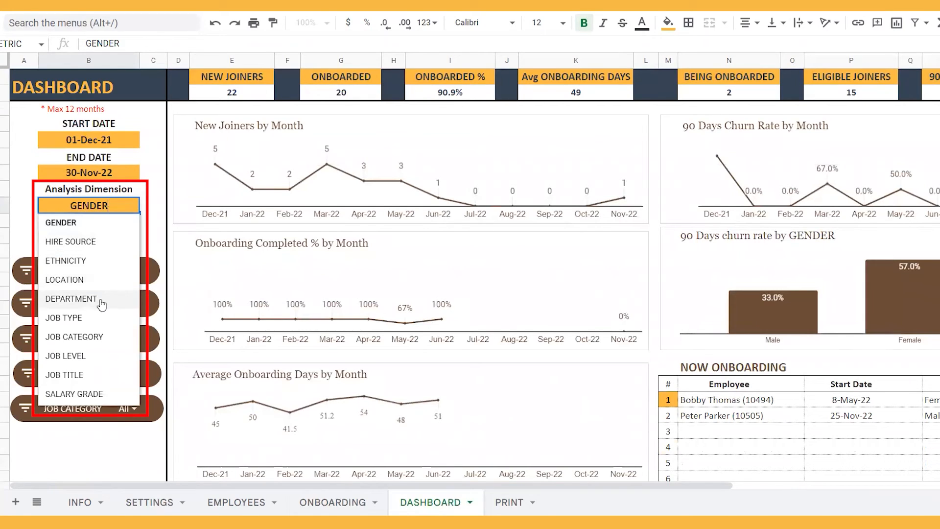
pyautogui.click(71, 298)
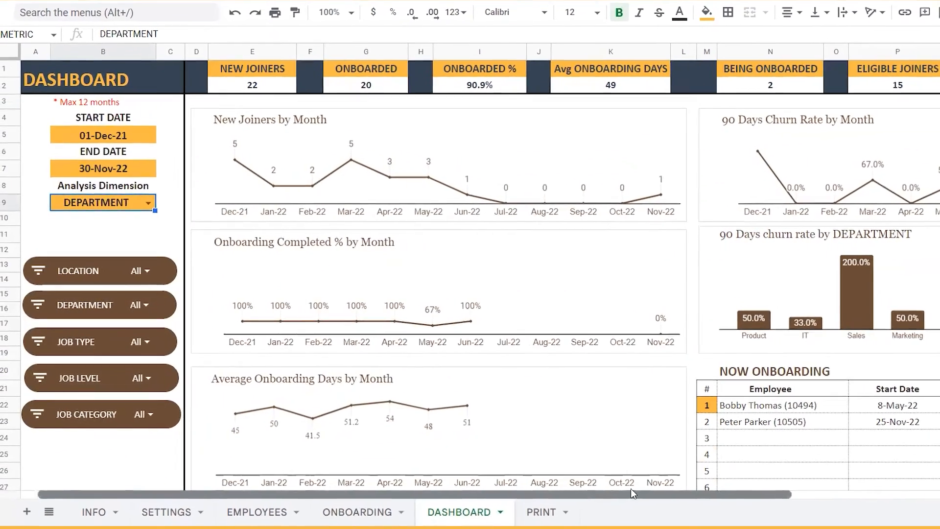
pyautogui.hscroll(3)
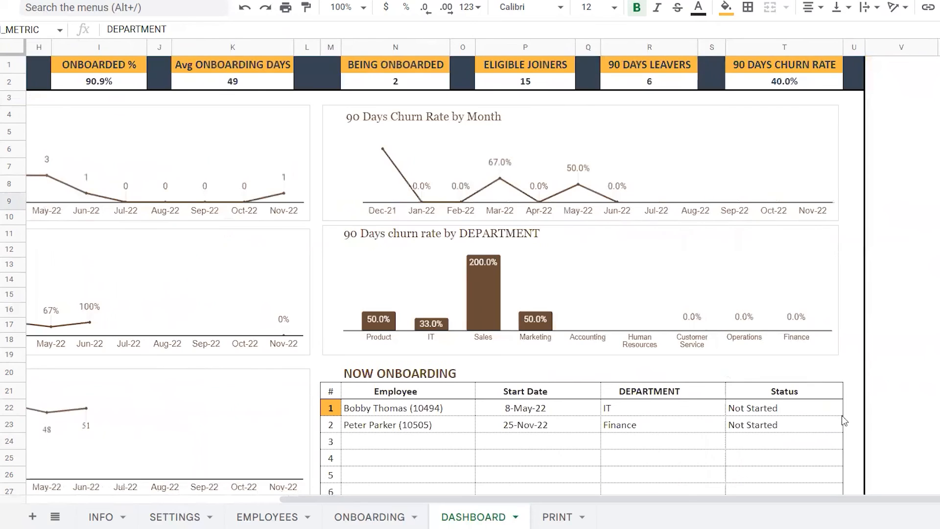
pyautogui.scroll(-3)
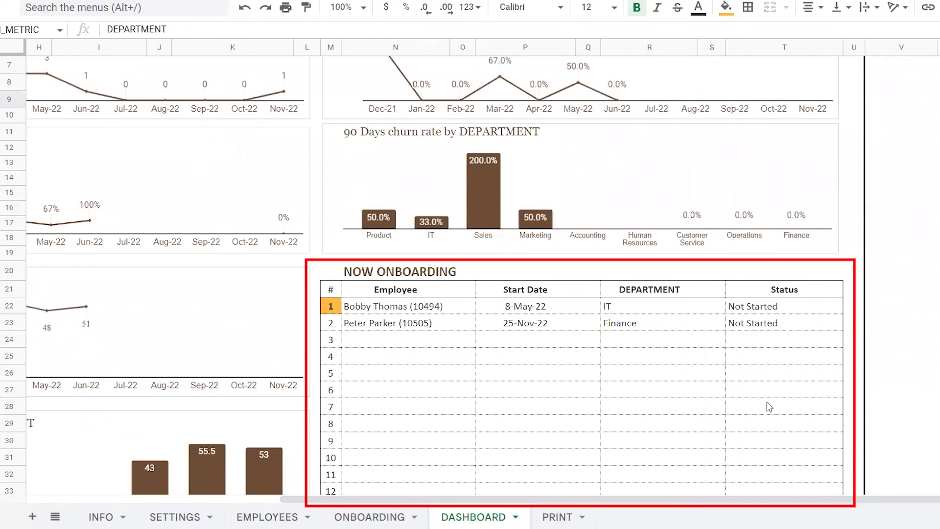
pyautogui.moveTo(574, 314)
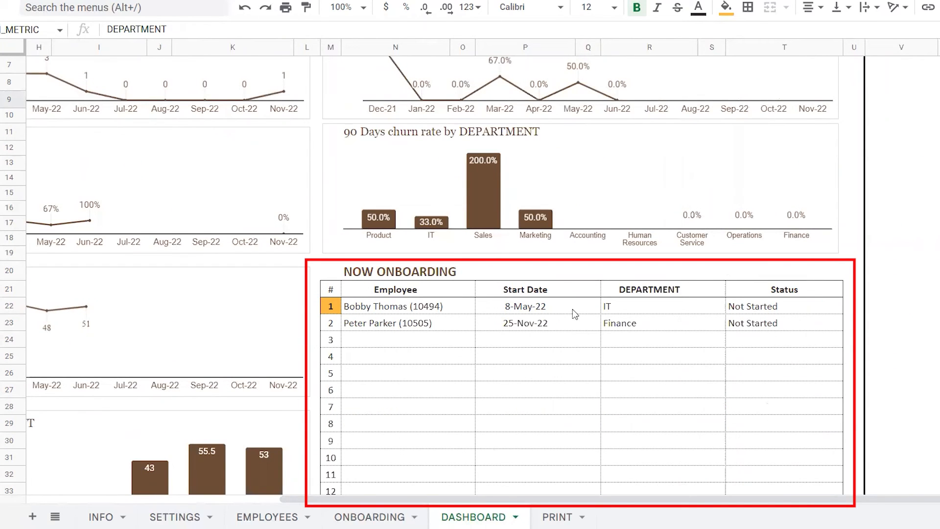
pyautogui.scroll(3)
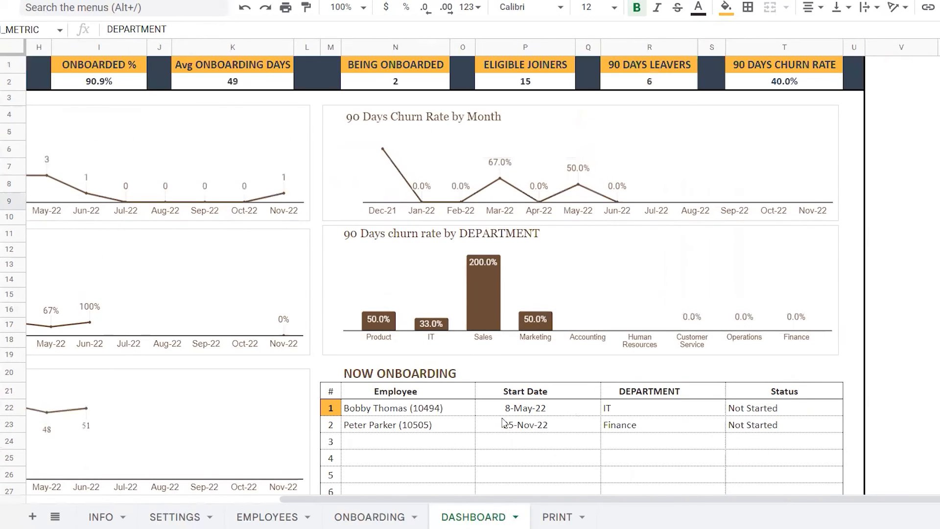
pyautogui.click(556, 516)
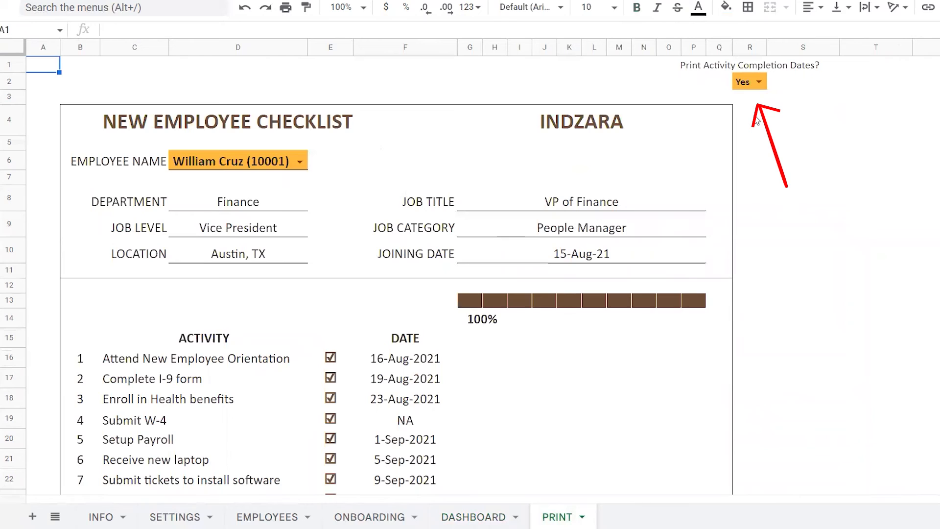
pyautogui.moveTo(368, 254)
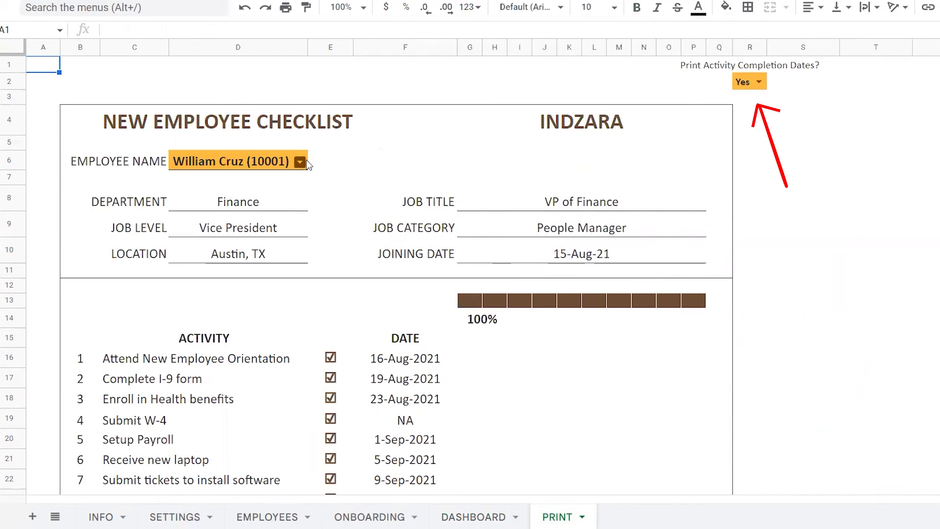
pyautogui.click(300, 161)
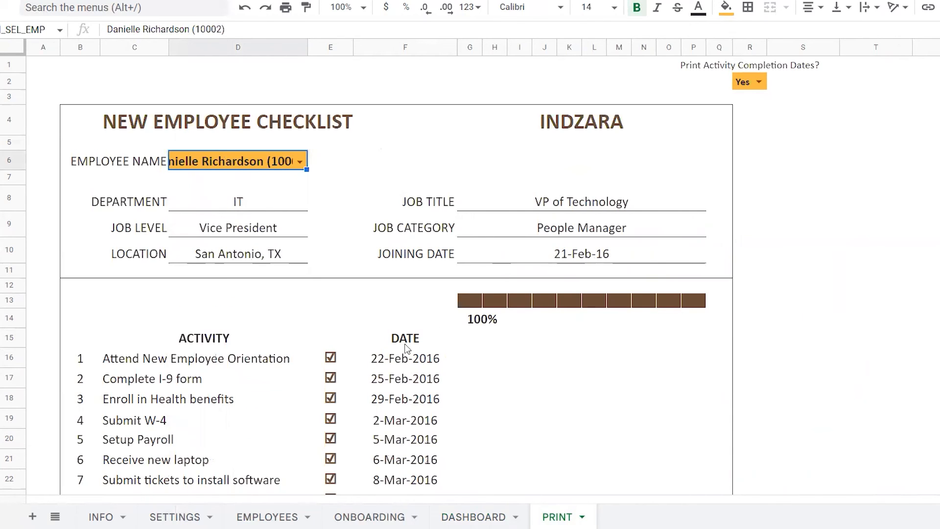
pyautogui.moveTo(510, 421)
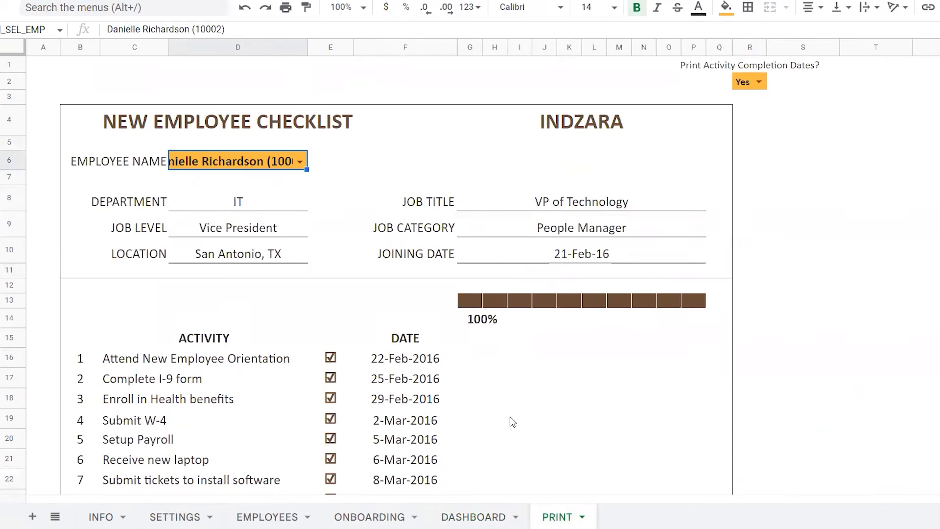
pyautogui.moveTo(501, 425)
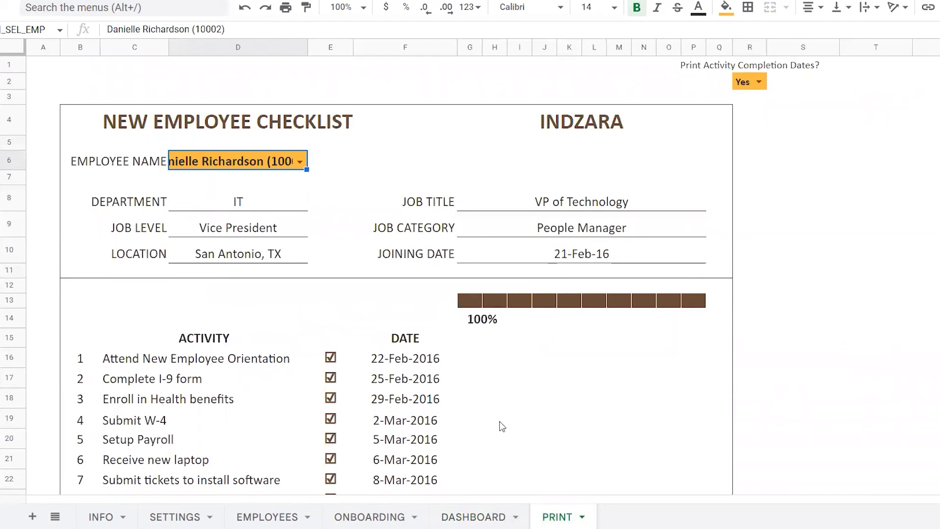